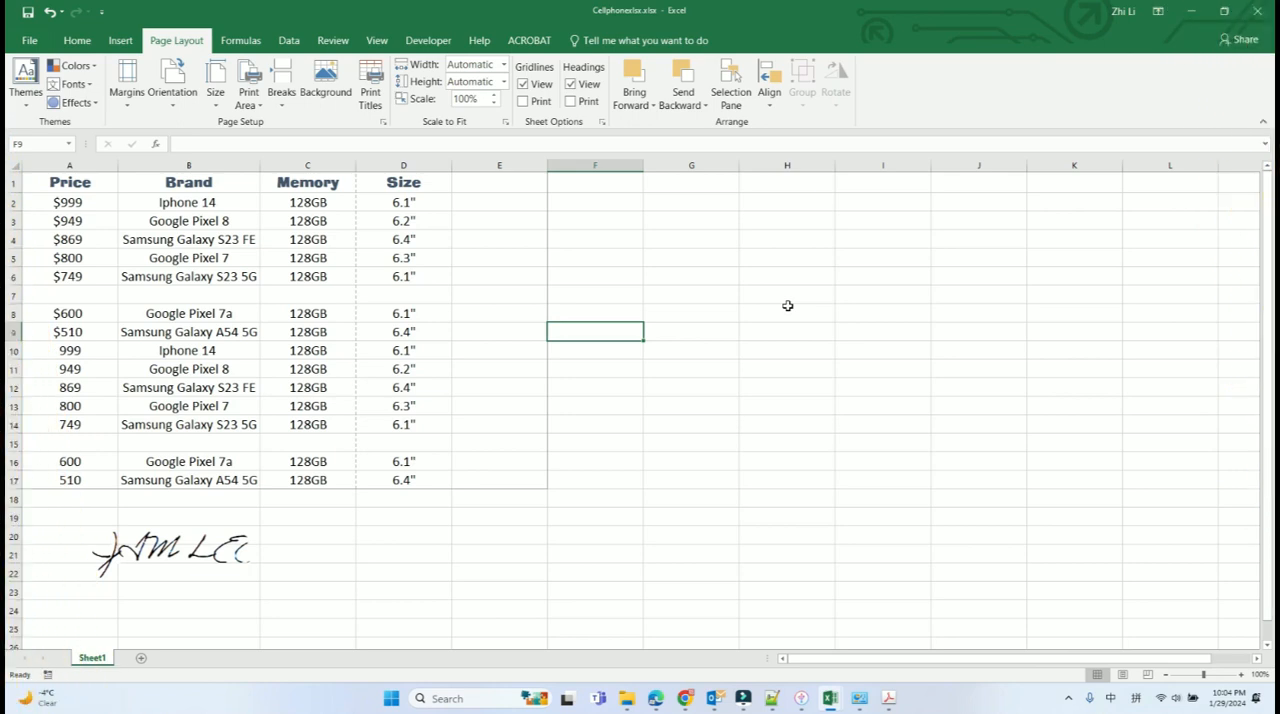
mouse_move(214, 516)
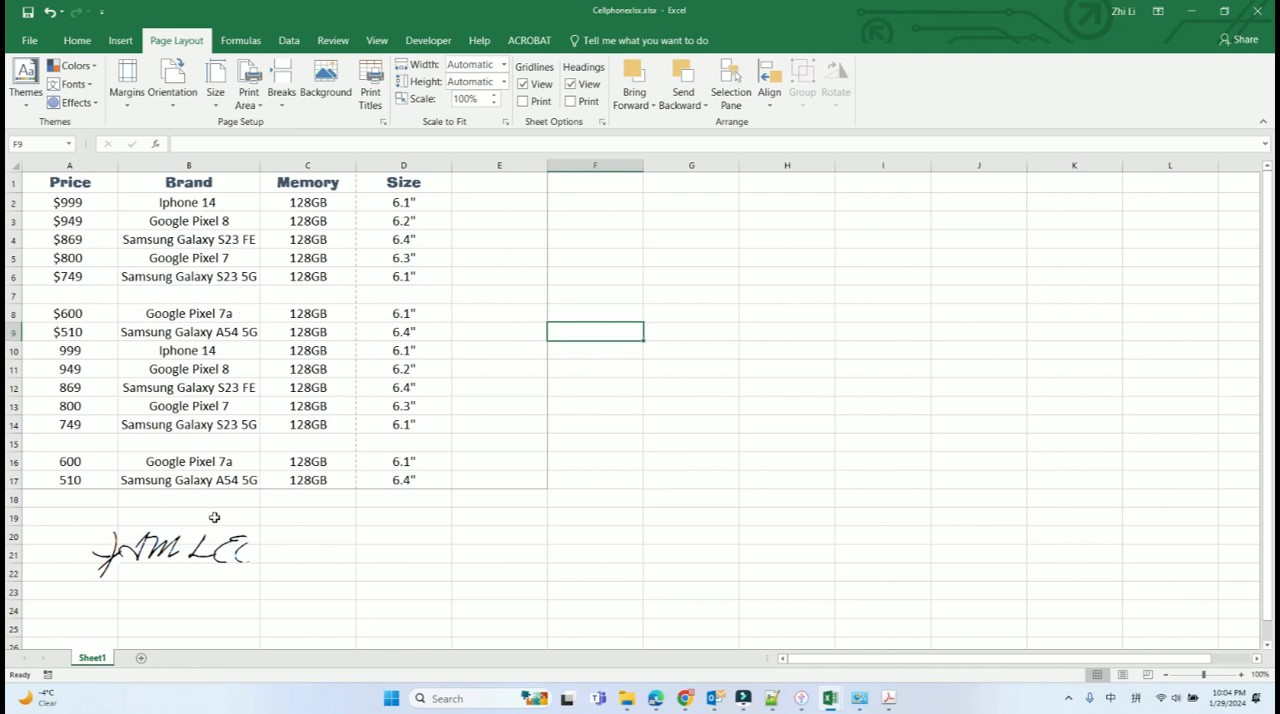
mouse_move(288, 528)
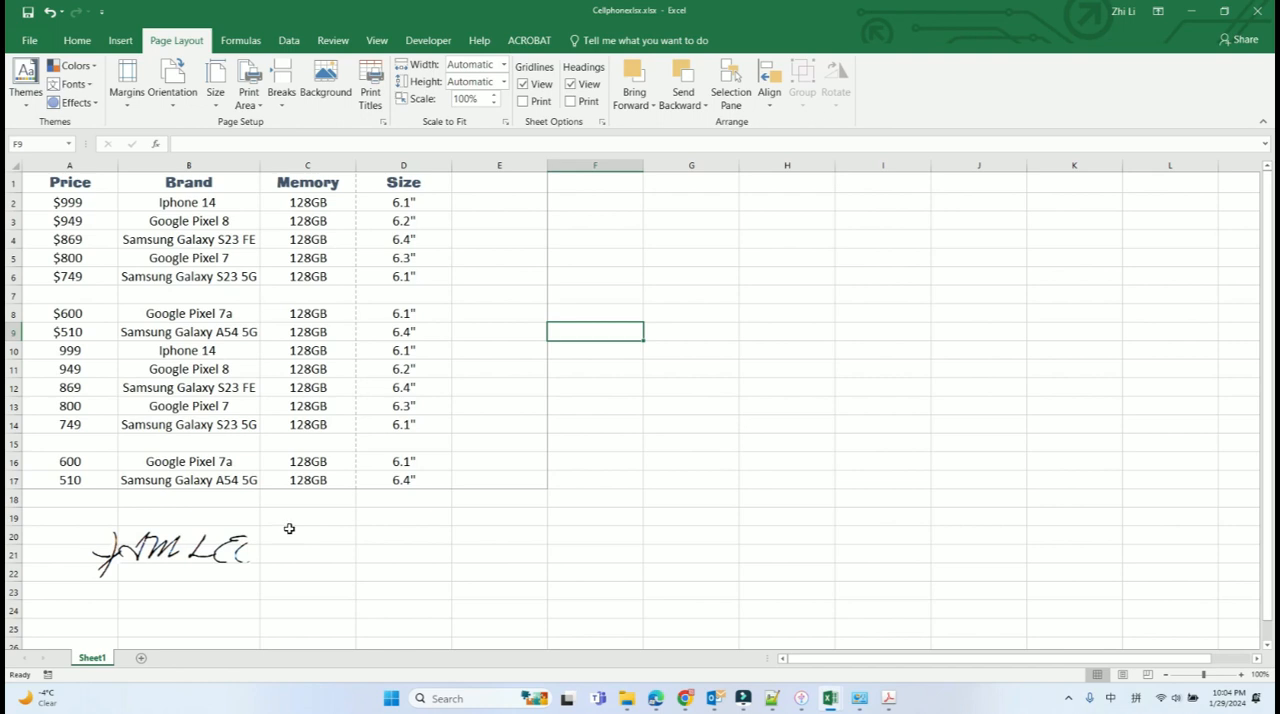
mouse_move(412, 414)
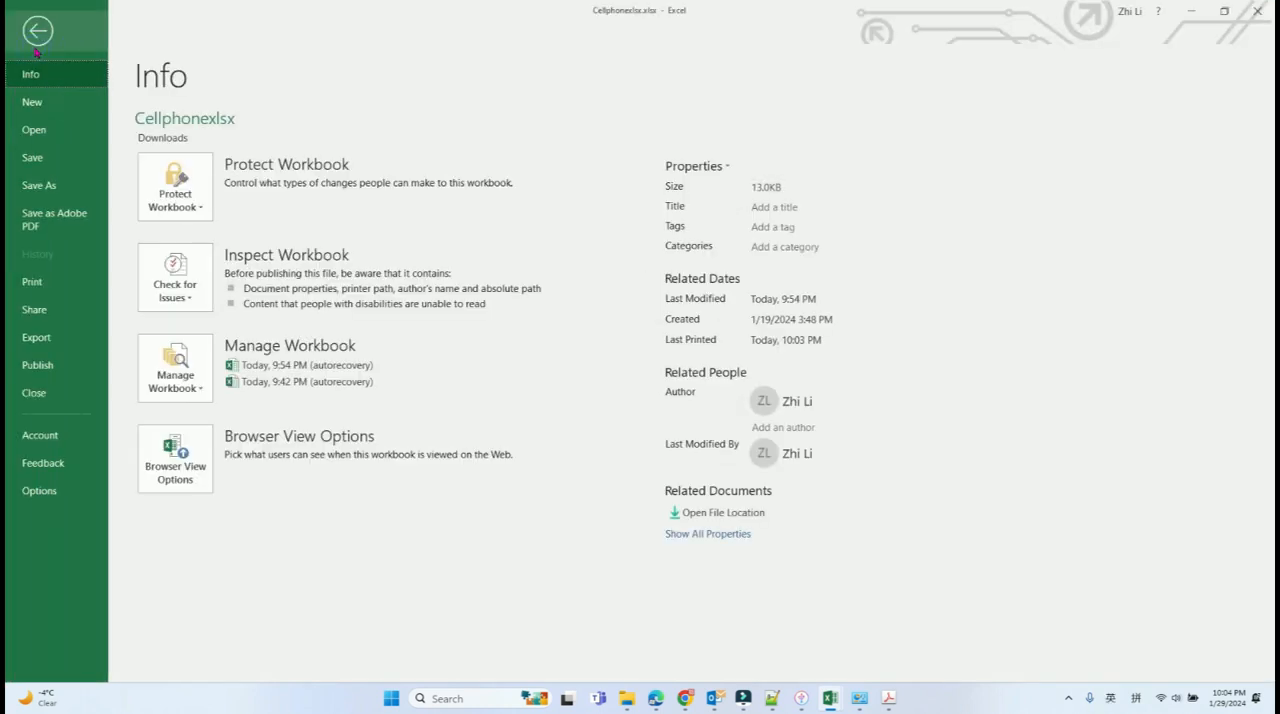
Set printing to Landscape orientation with Fit Sheet on One Page, then return to the worksheet.
left_click(32, 280)
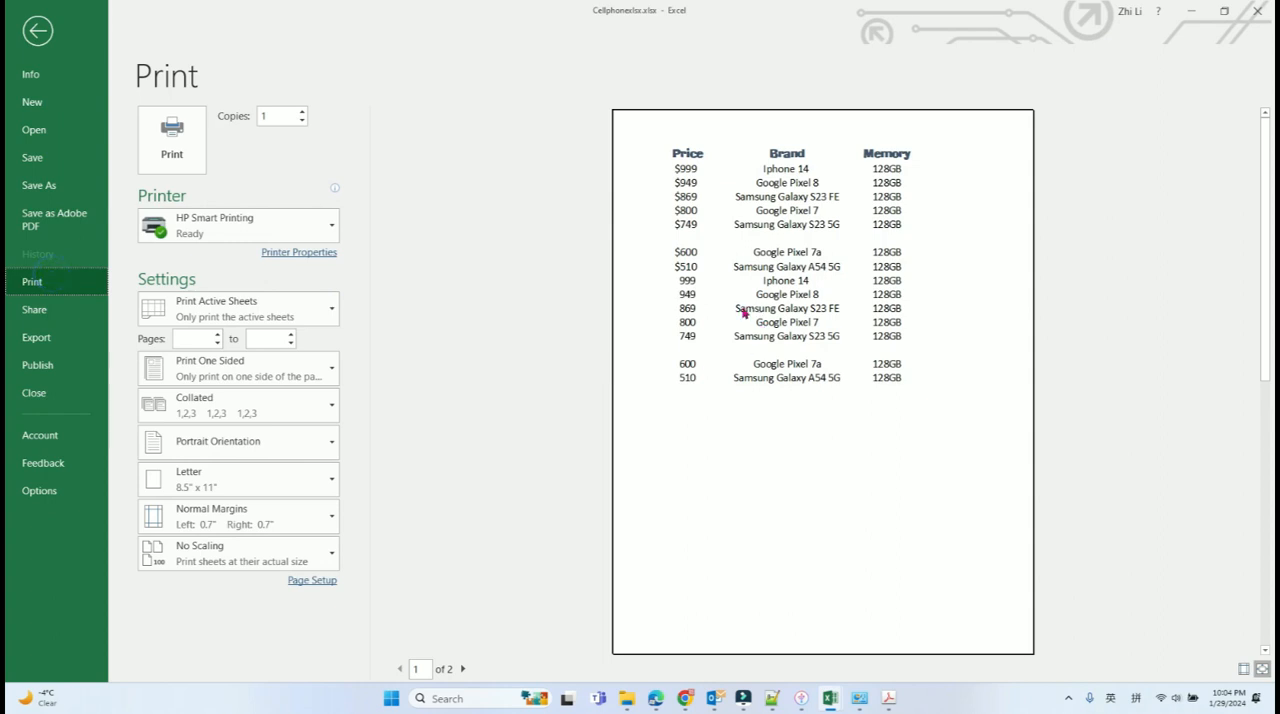
left_click(462, 668)
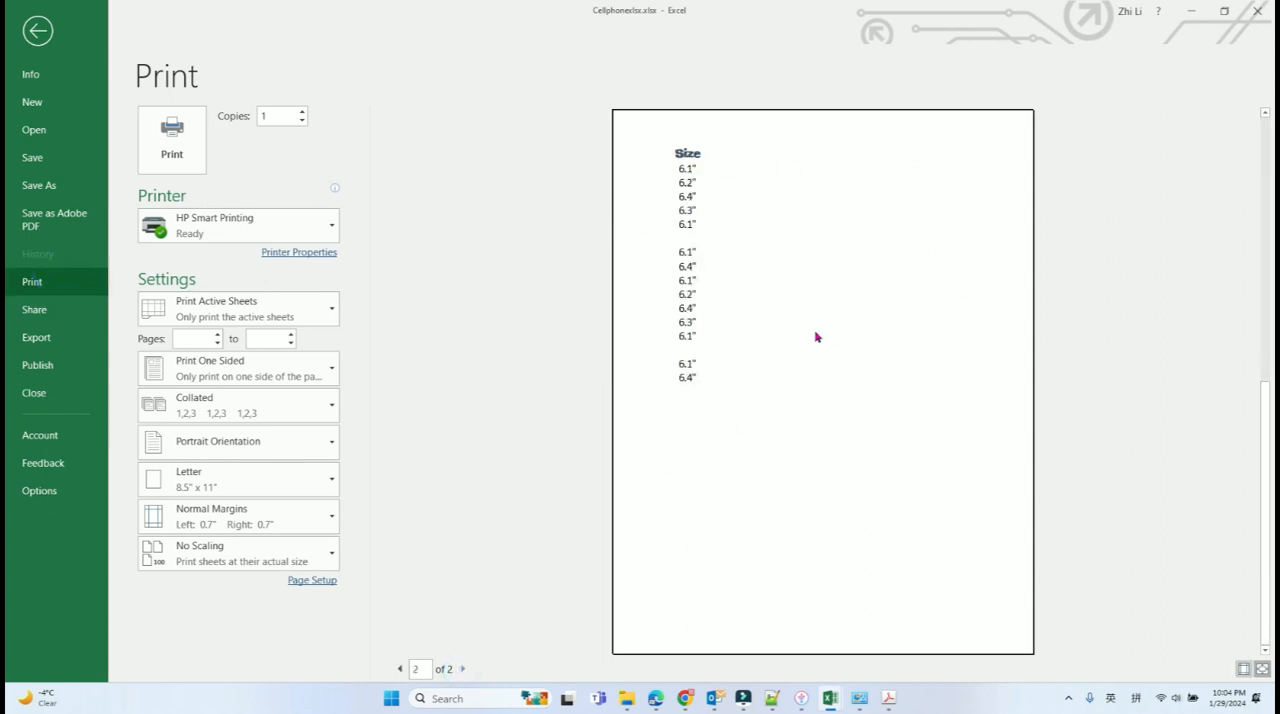
mouse_move(310, 366)
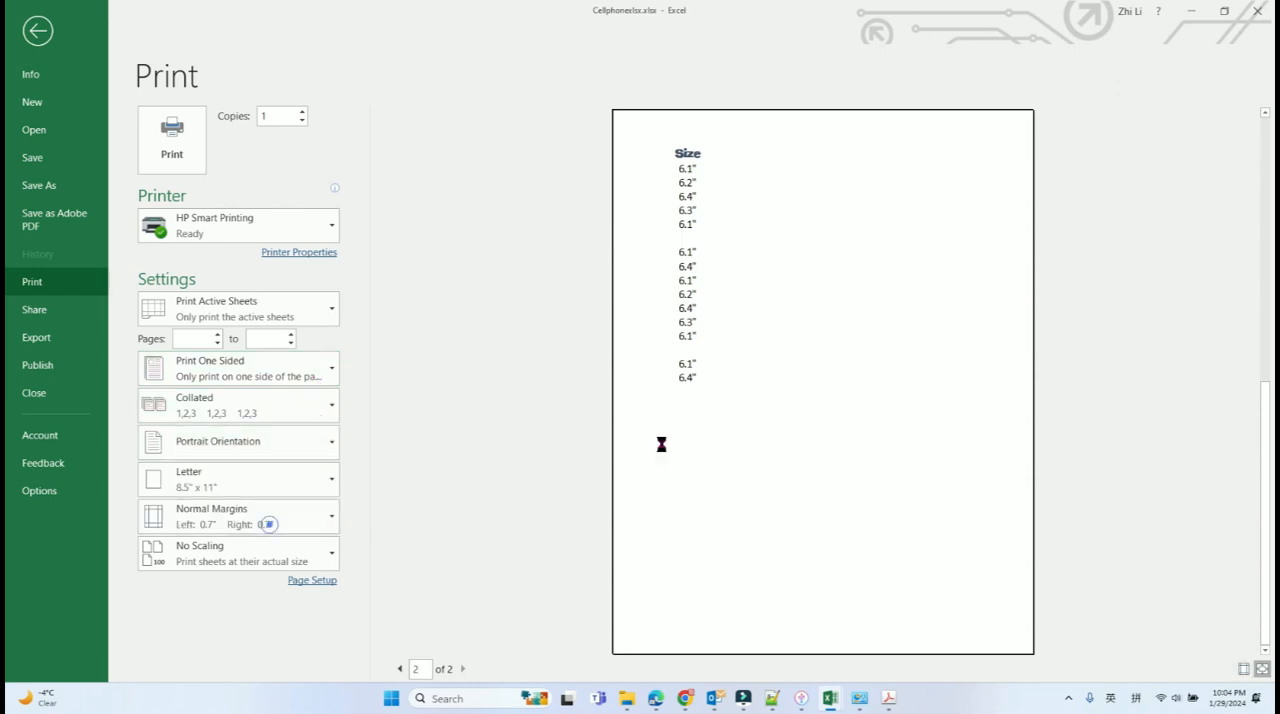
left_click(236, 440)
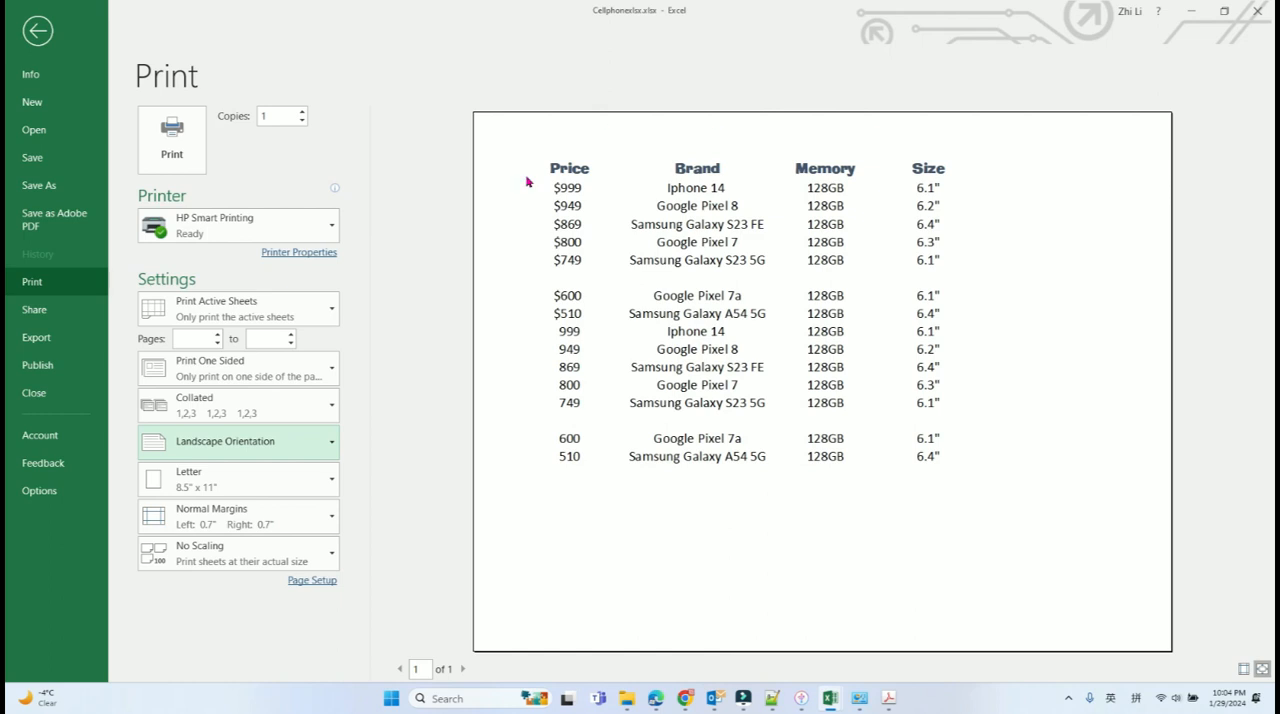
mouse_move(616, 568)
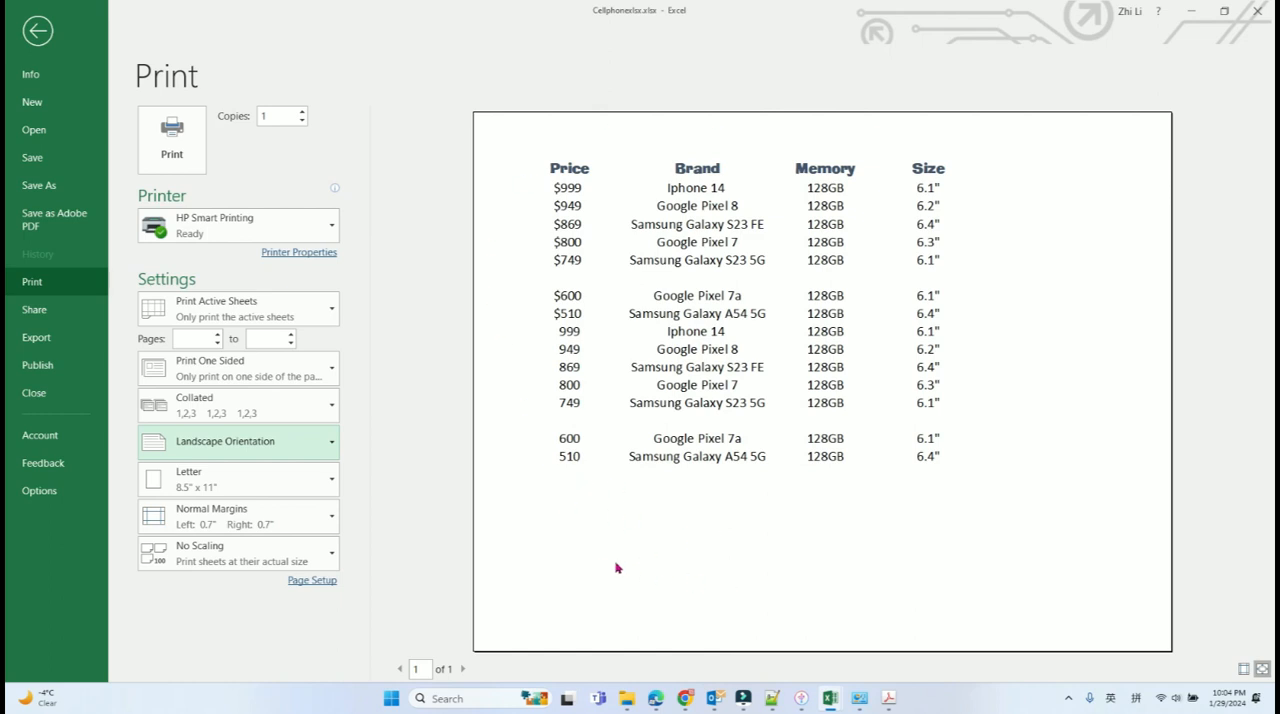
mouse_move(666, 472)
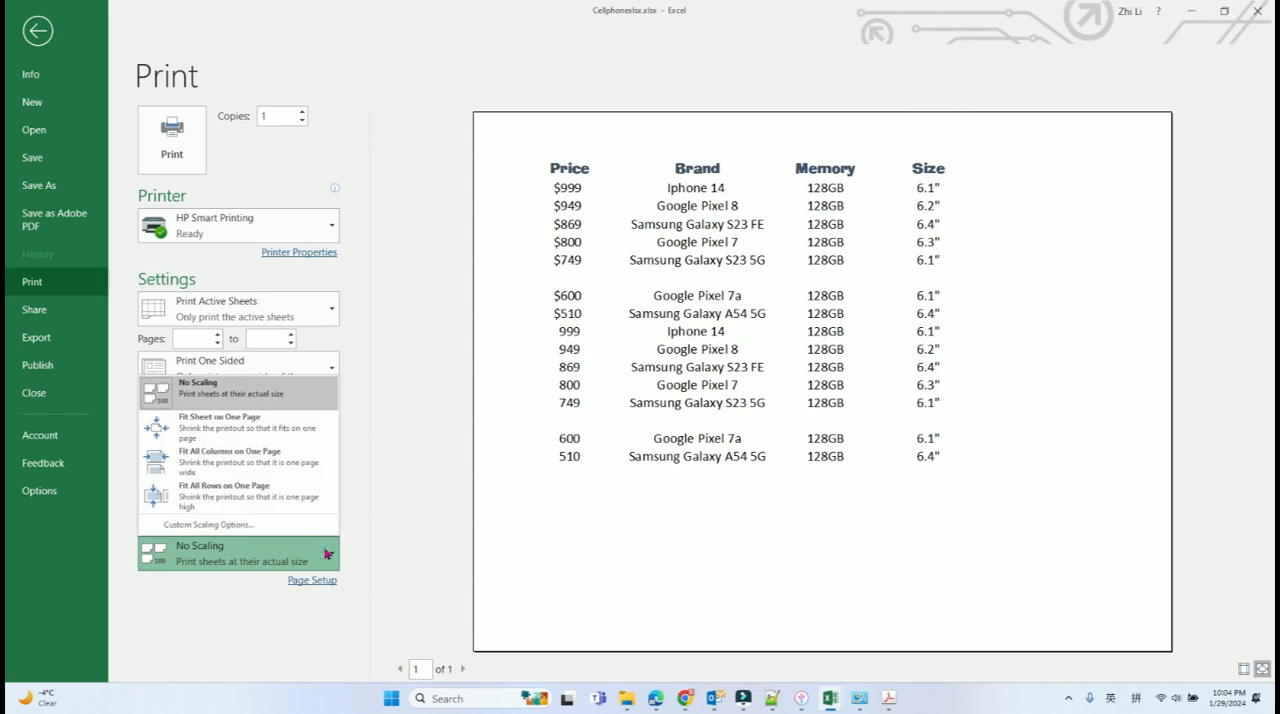
mouse_move(200, 428)
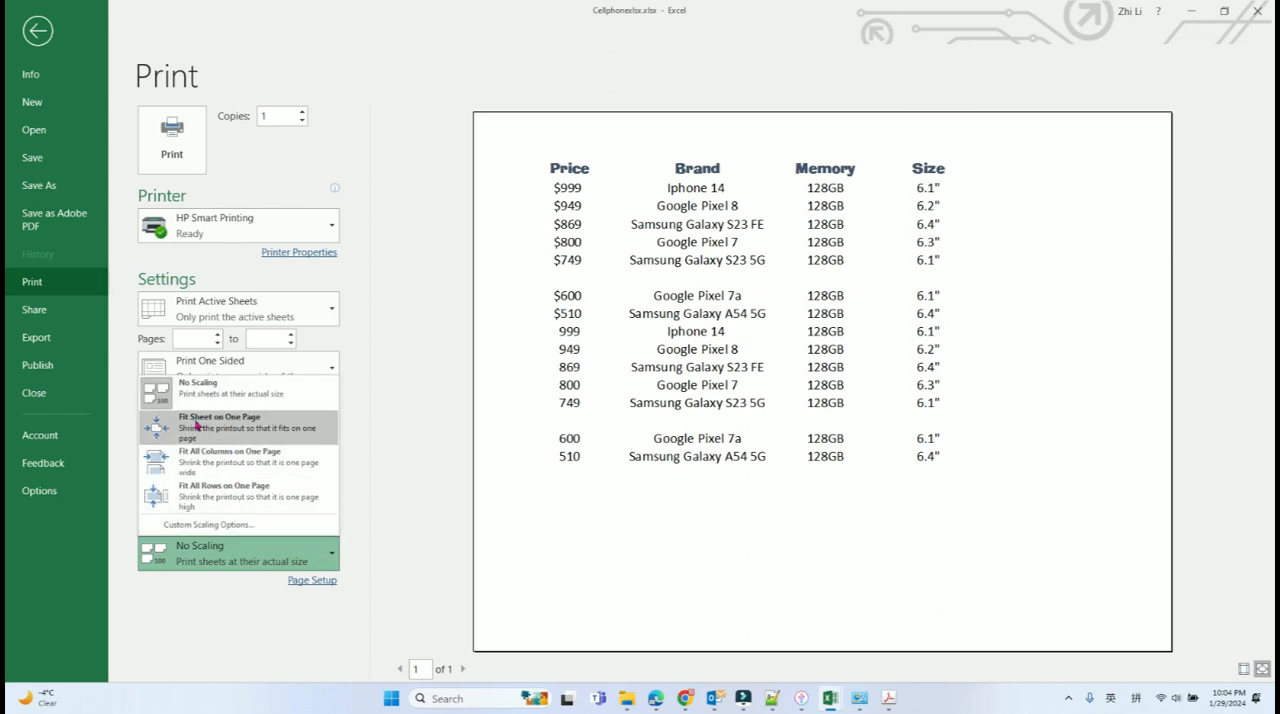
mouse_move(212, 428)
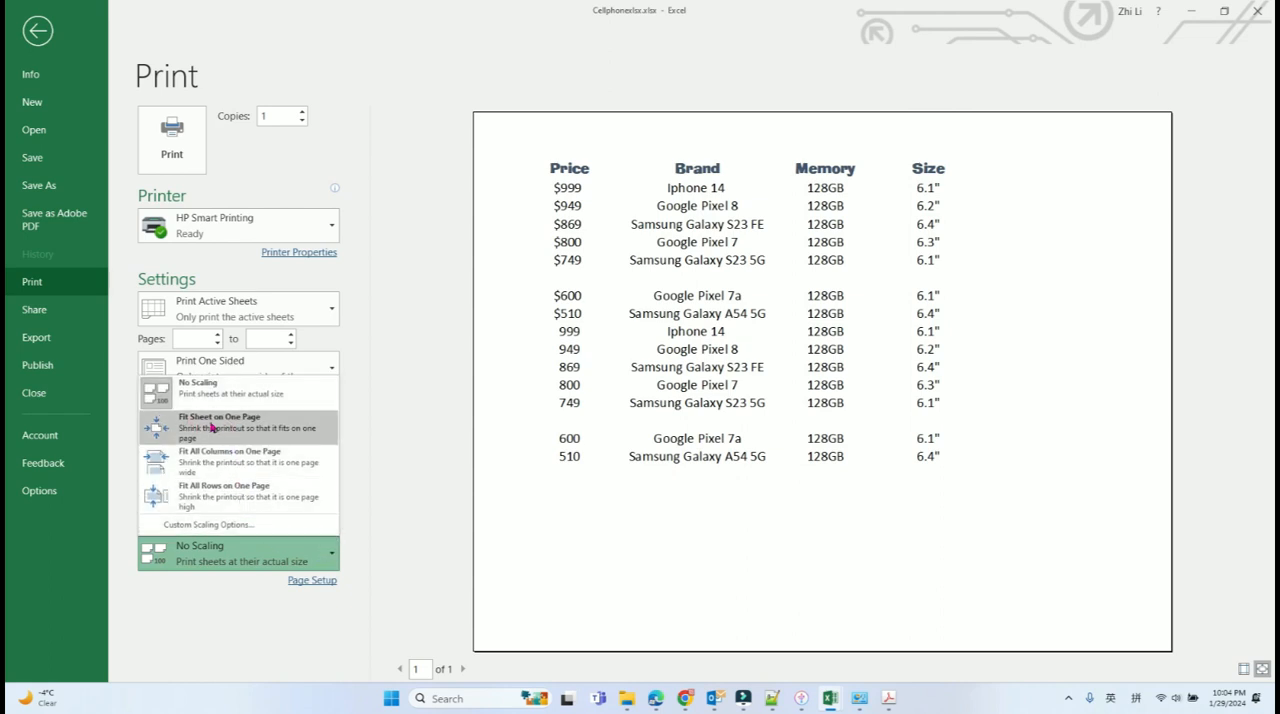
left_click(218, 420)
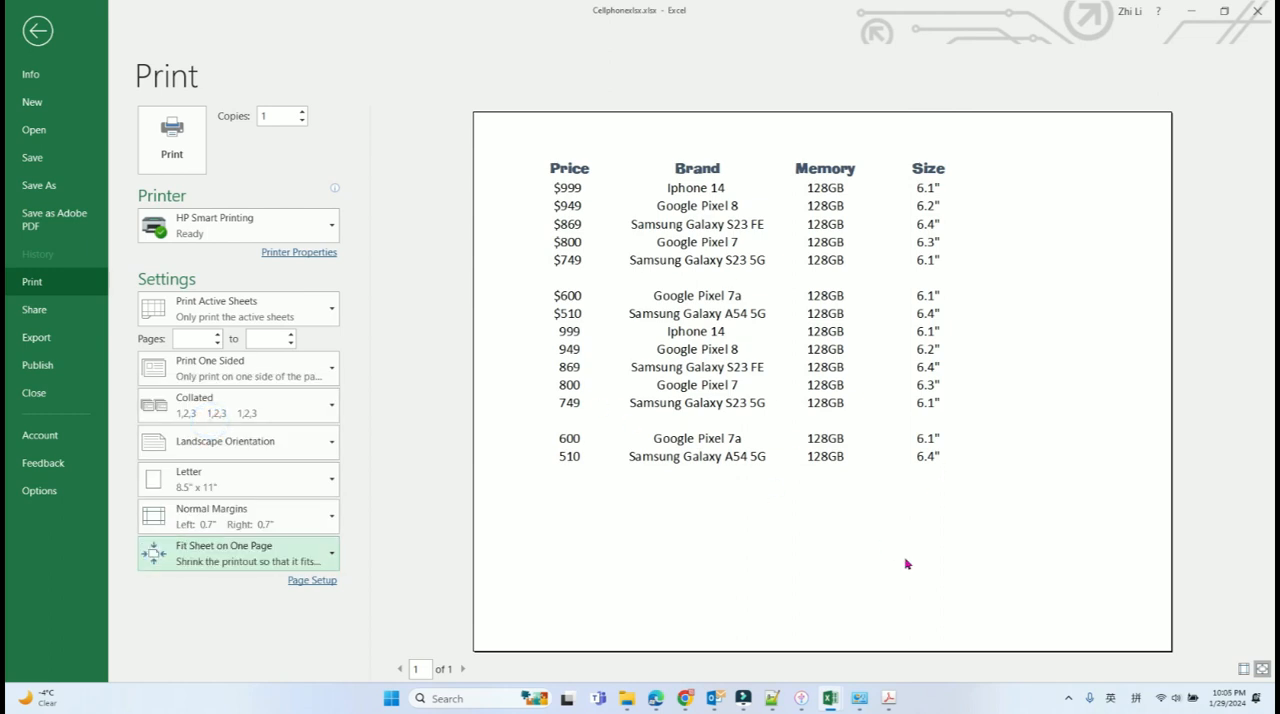
mouse_move(648, 548)
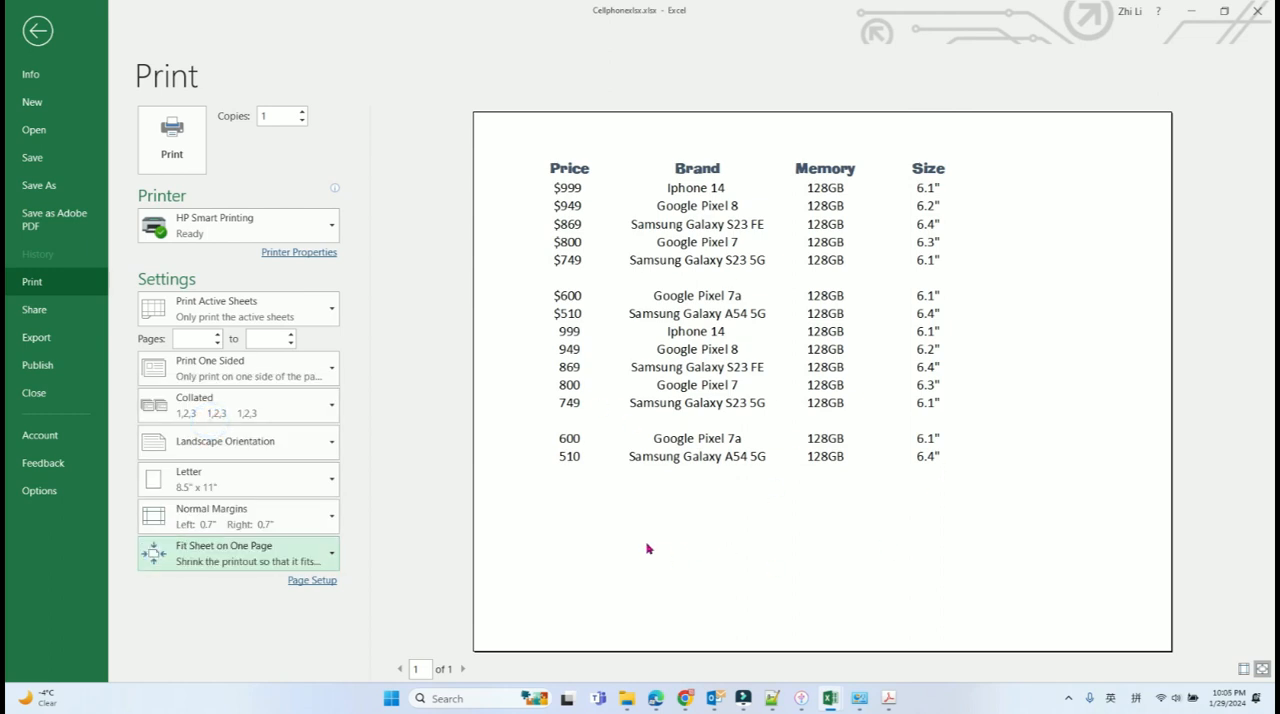
mouse_move(36, 30)
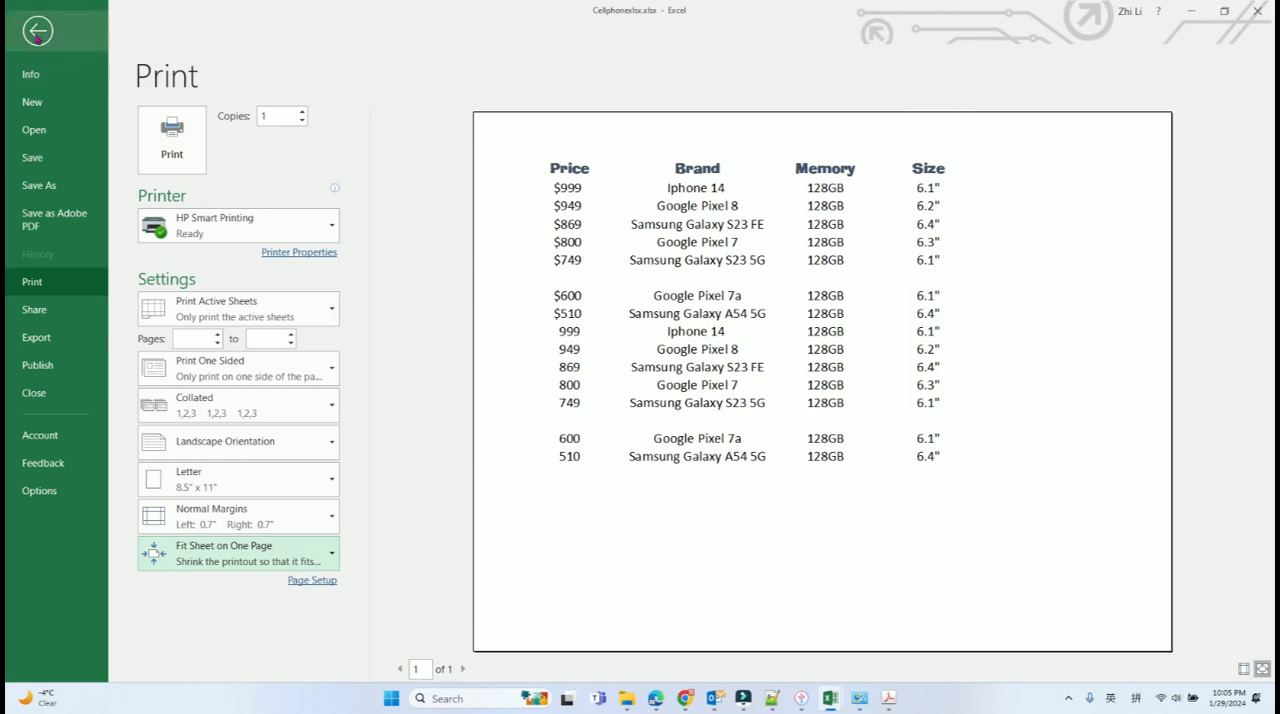
left_click(36, 30)
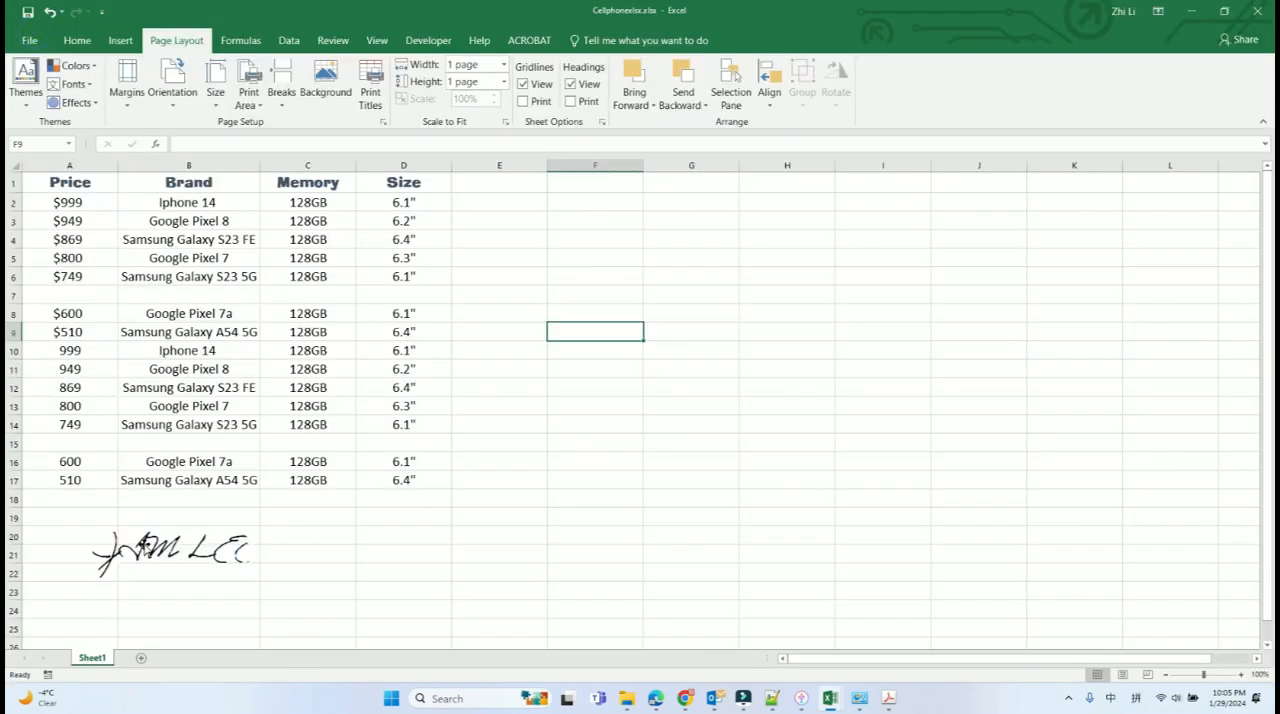
left_click(170, 552)
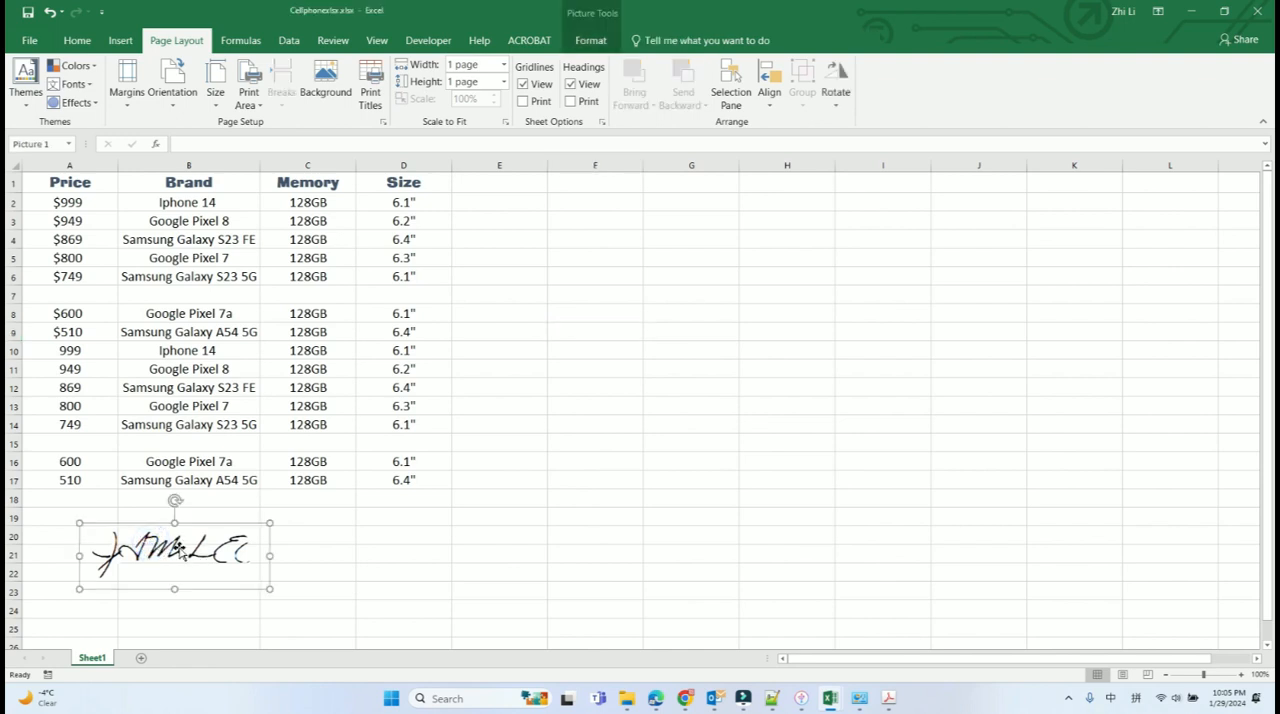
left_click_drag(176, 556, 476, 420)
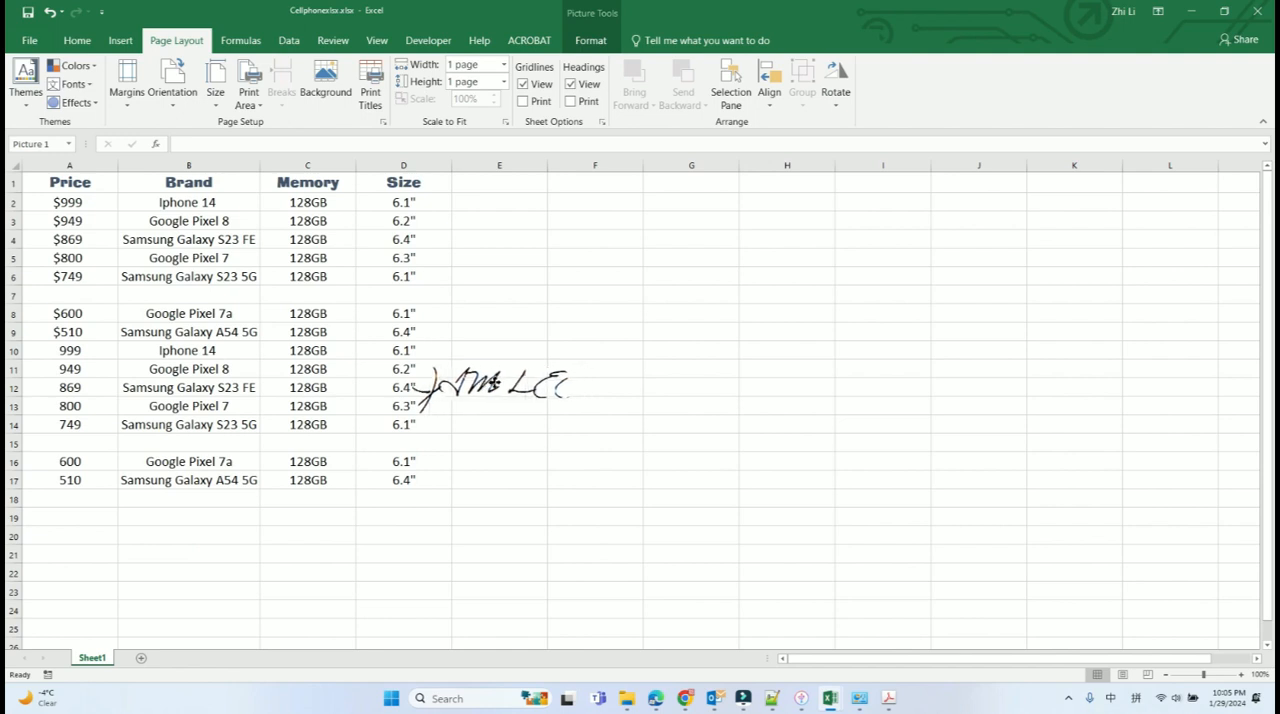
left_click(692, 406)
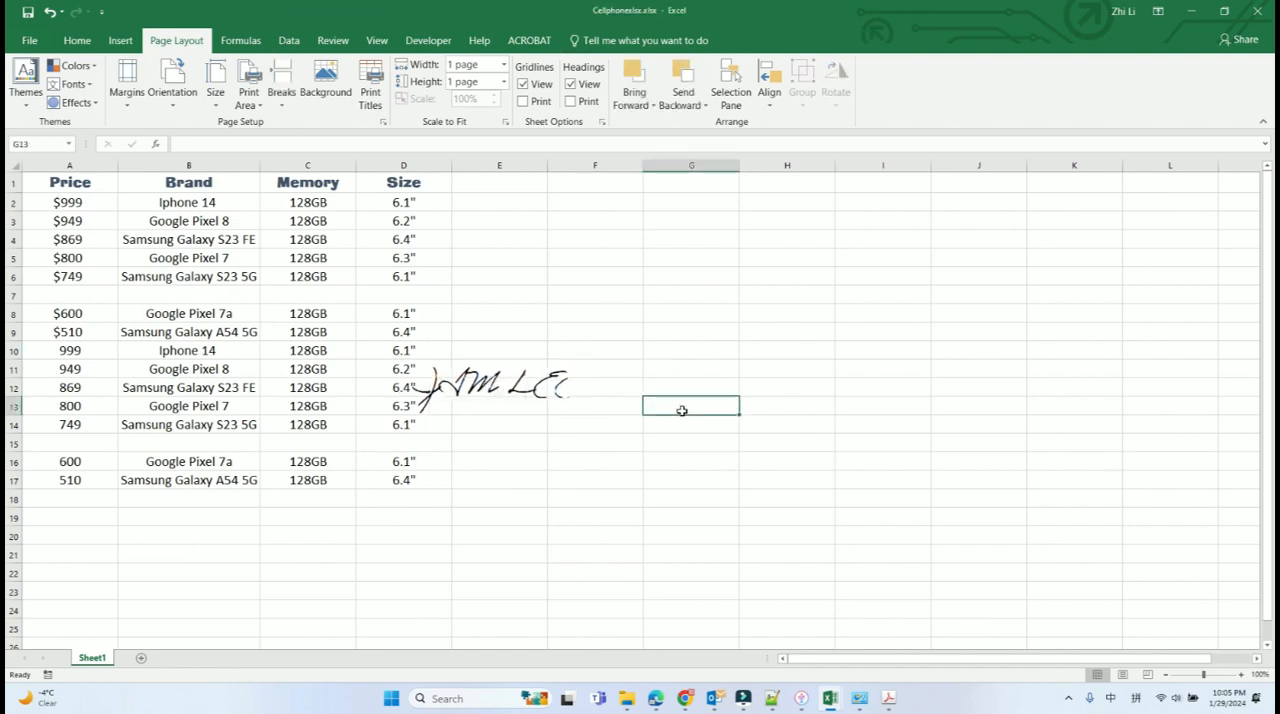
left_click(500, 384)
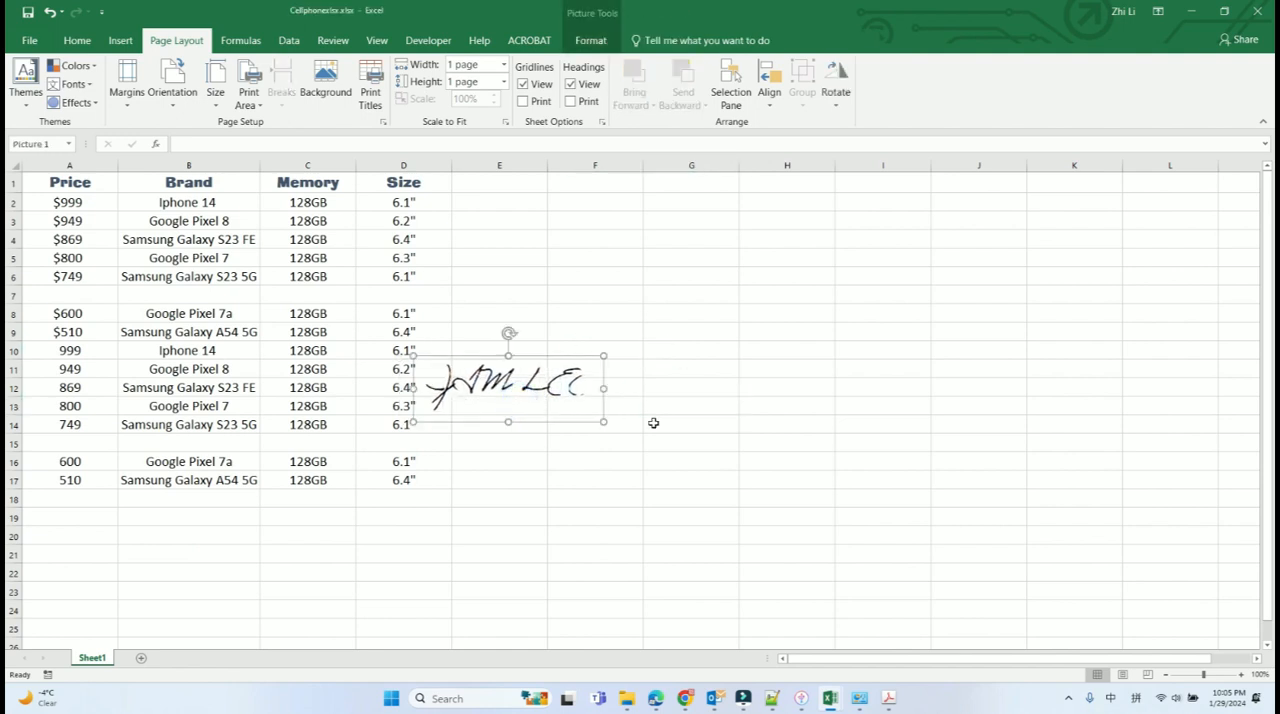
left_click(692, 424)
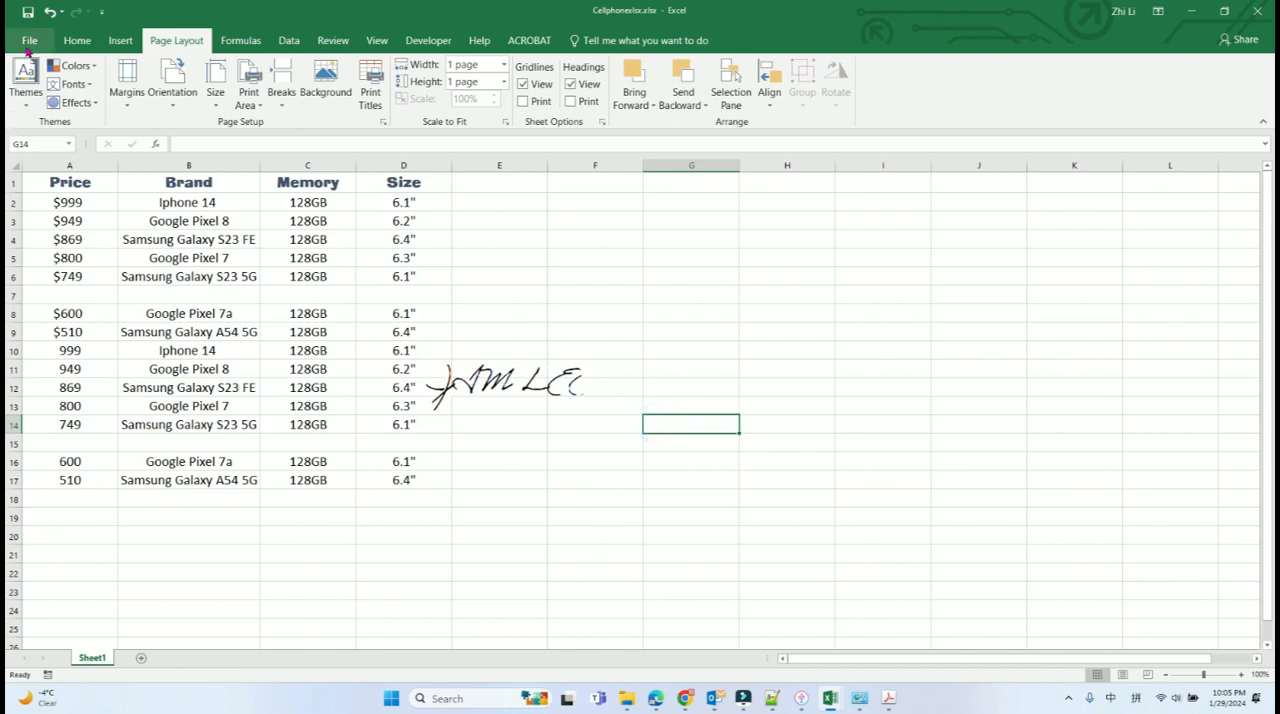
left_click(28, 40)
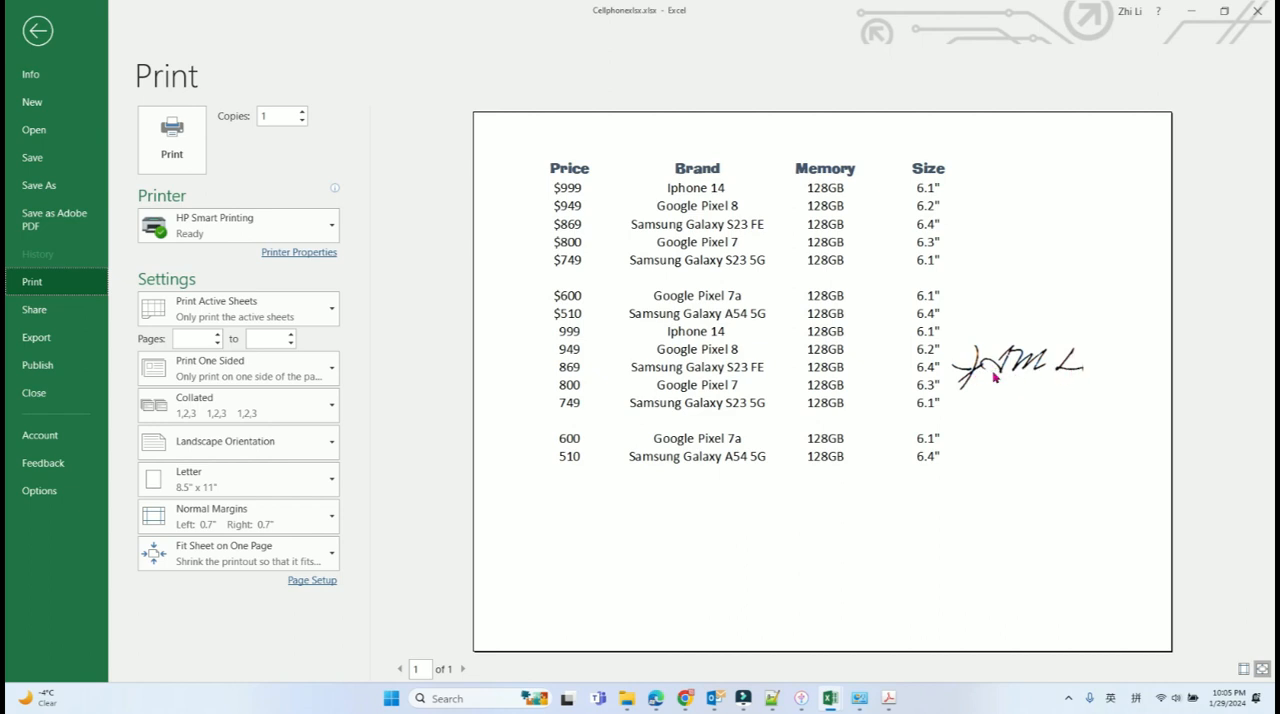
mouse_move(1122, 370)
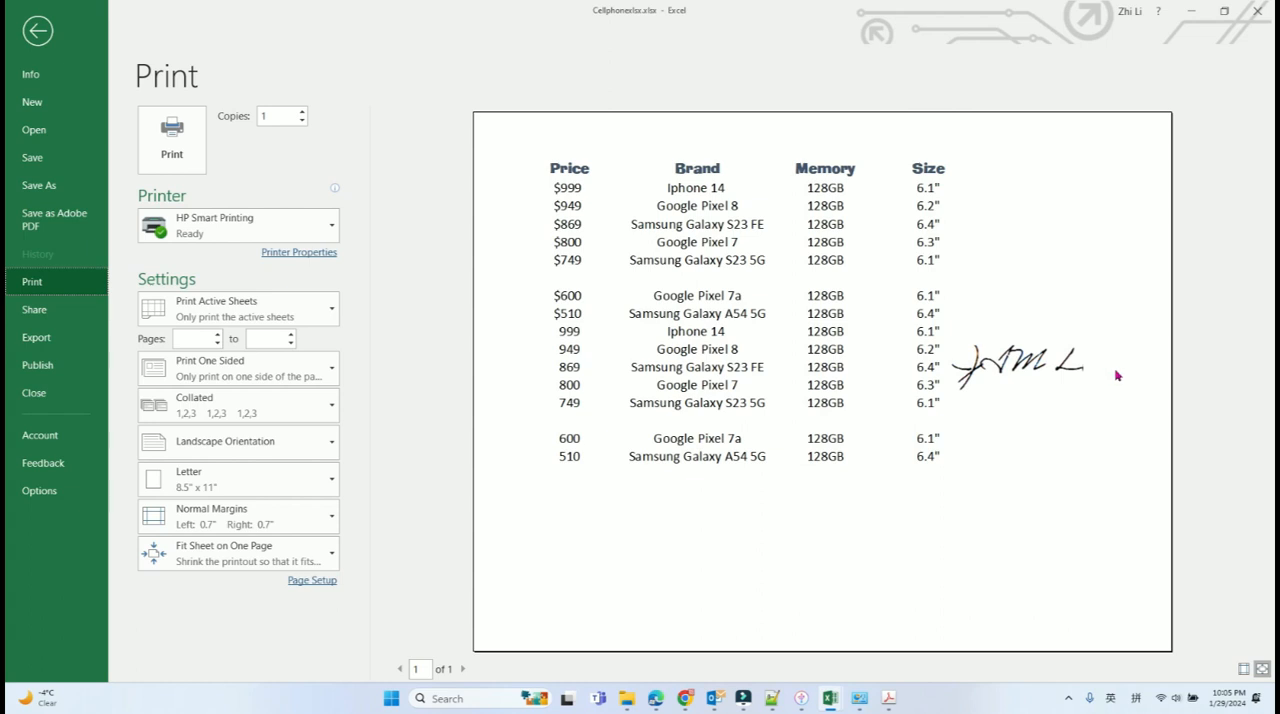
left_click(36, 30)
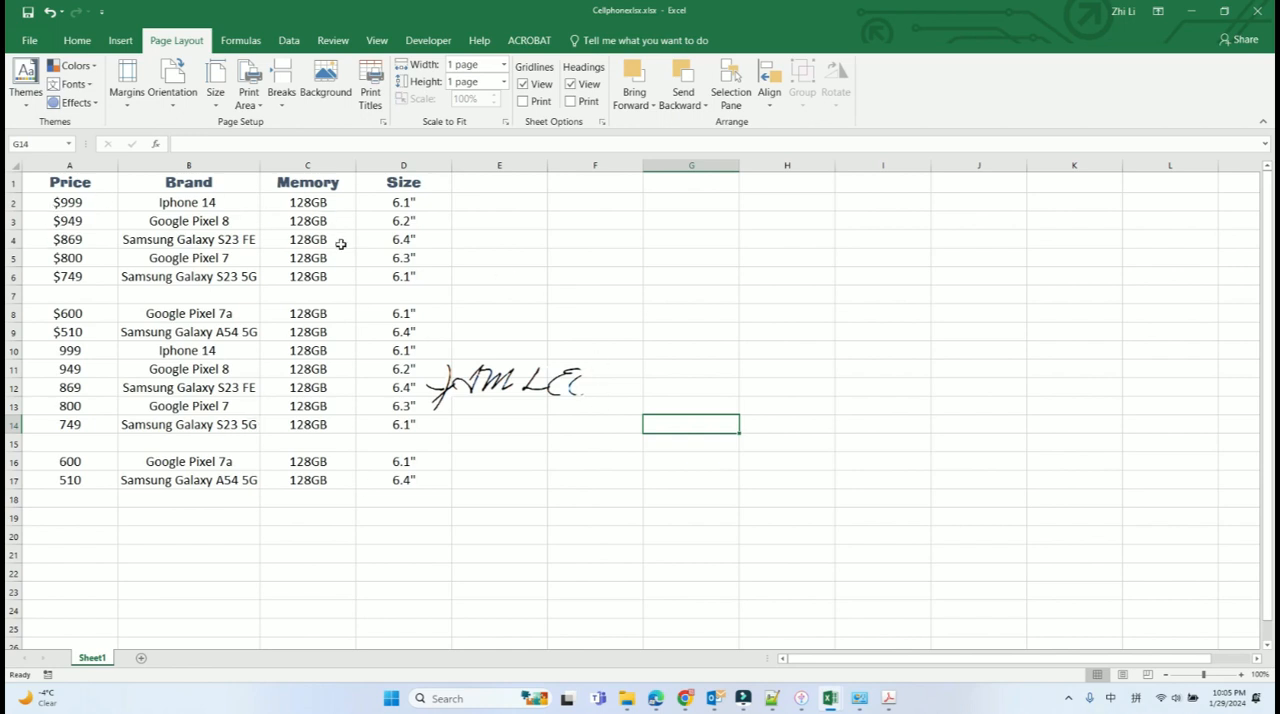
Move the signature image down below the price table, around rows 19–21.
left_click(508, 388)
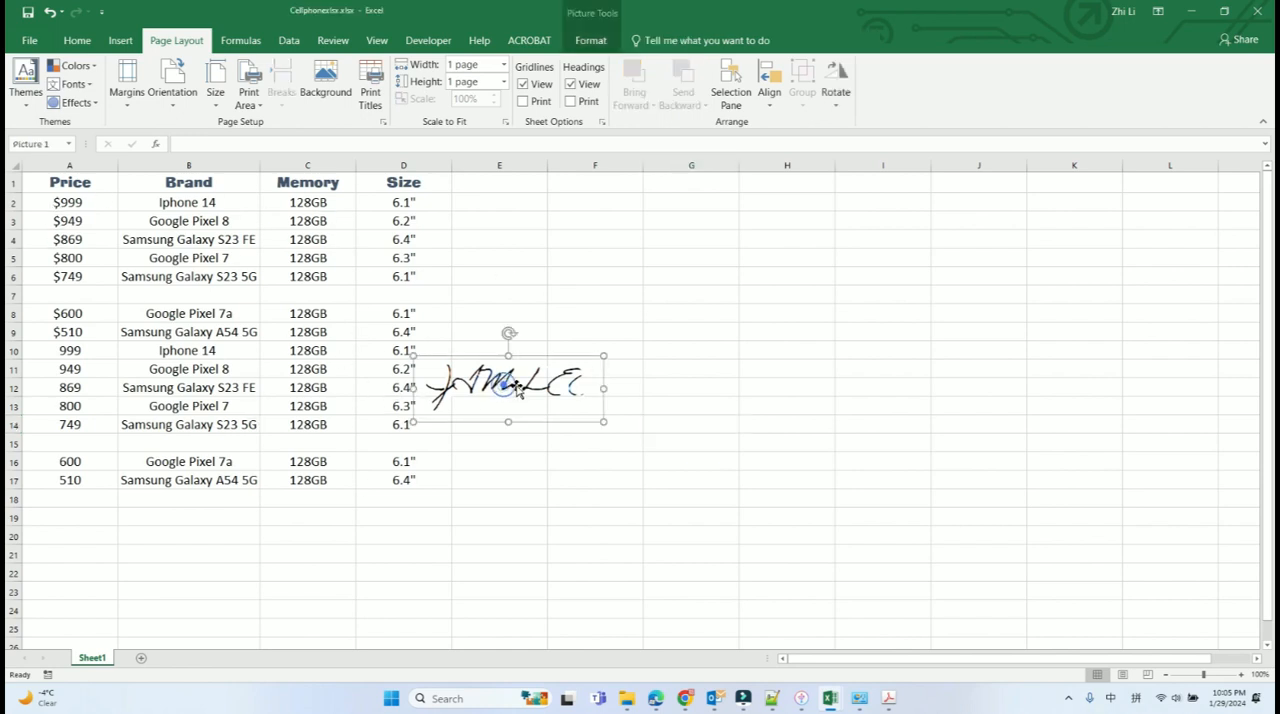
left_click_drag(508, 388, 150, 536)
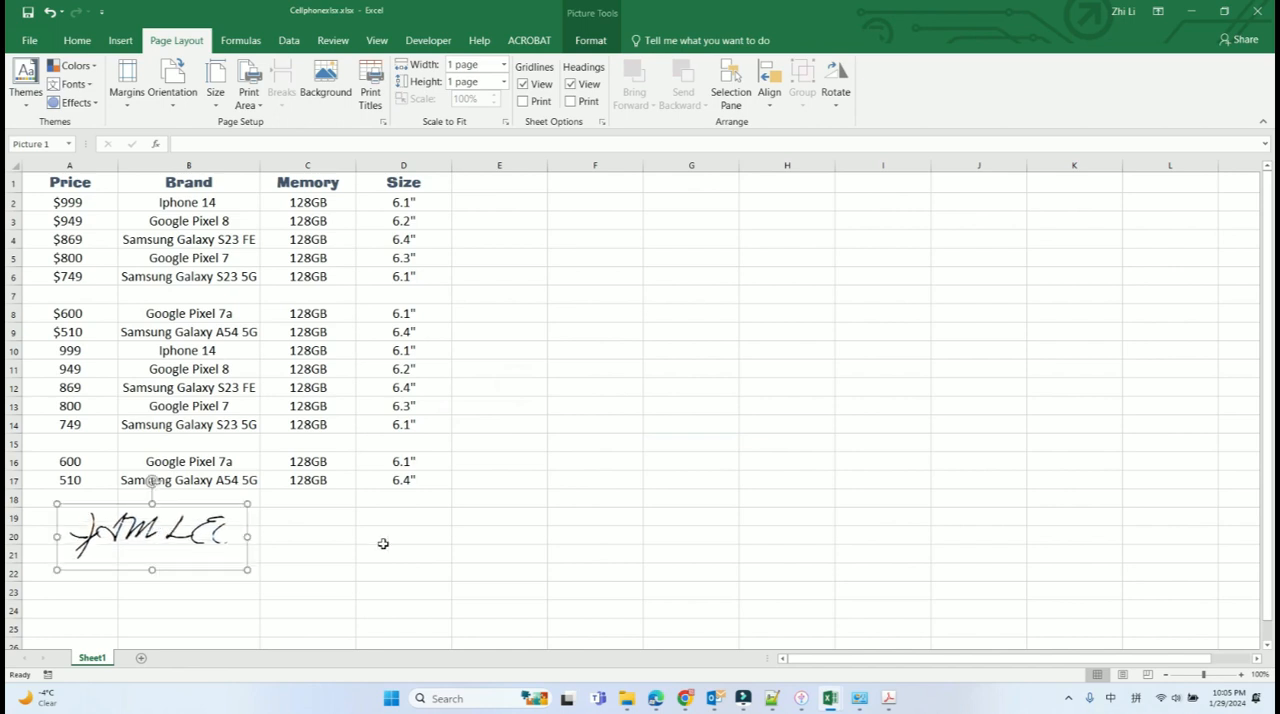
left_click(404, 536)
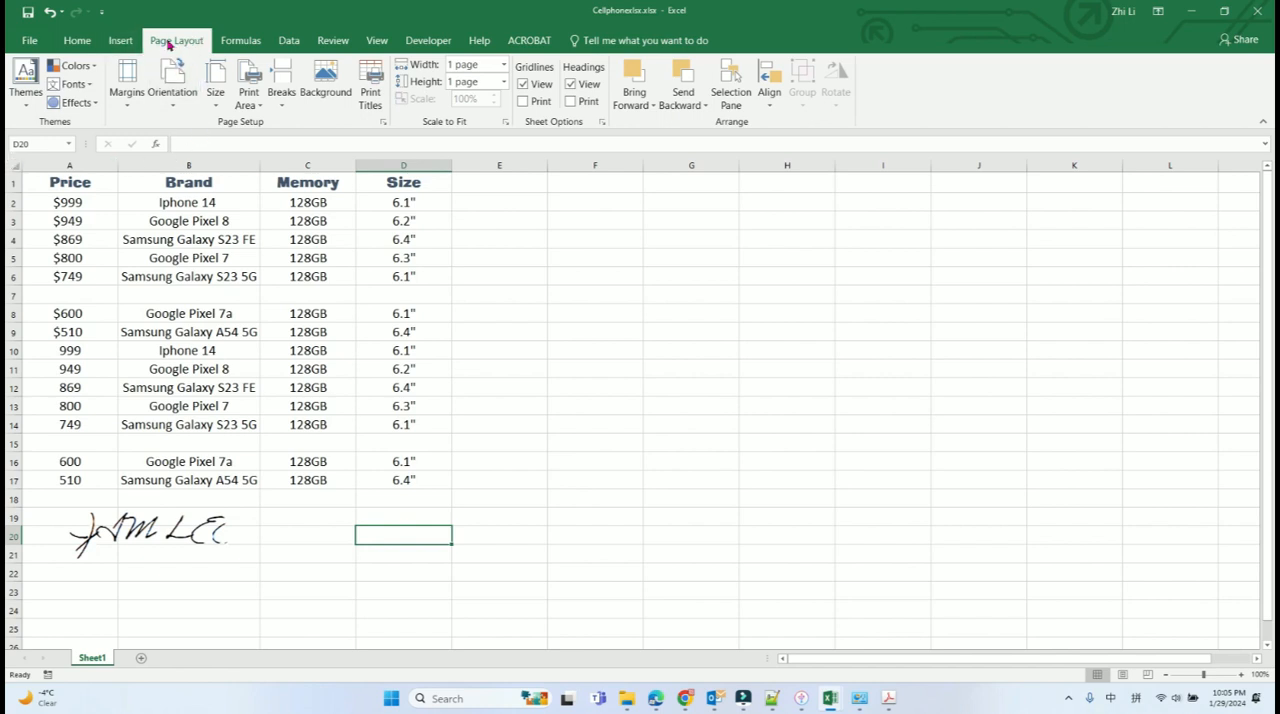
mouse_move(176, 44)
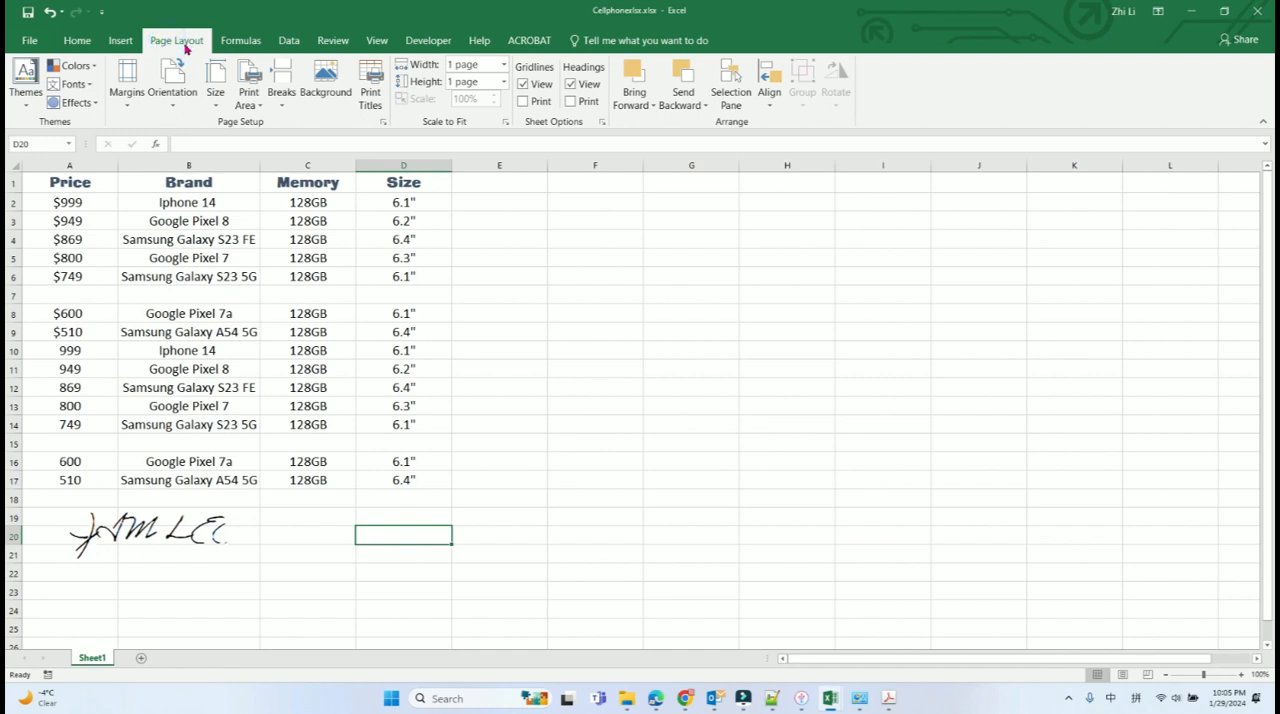
Clear the sheet's print area from the Page Layout Print Area menu.
left_click(248, 80)
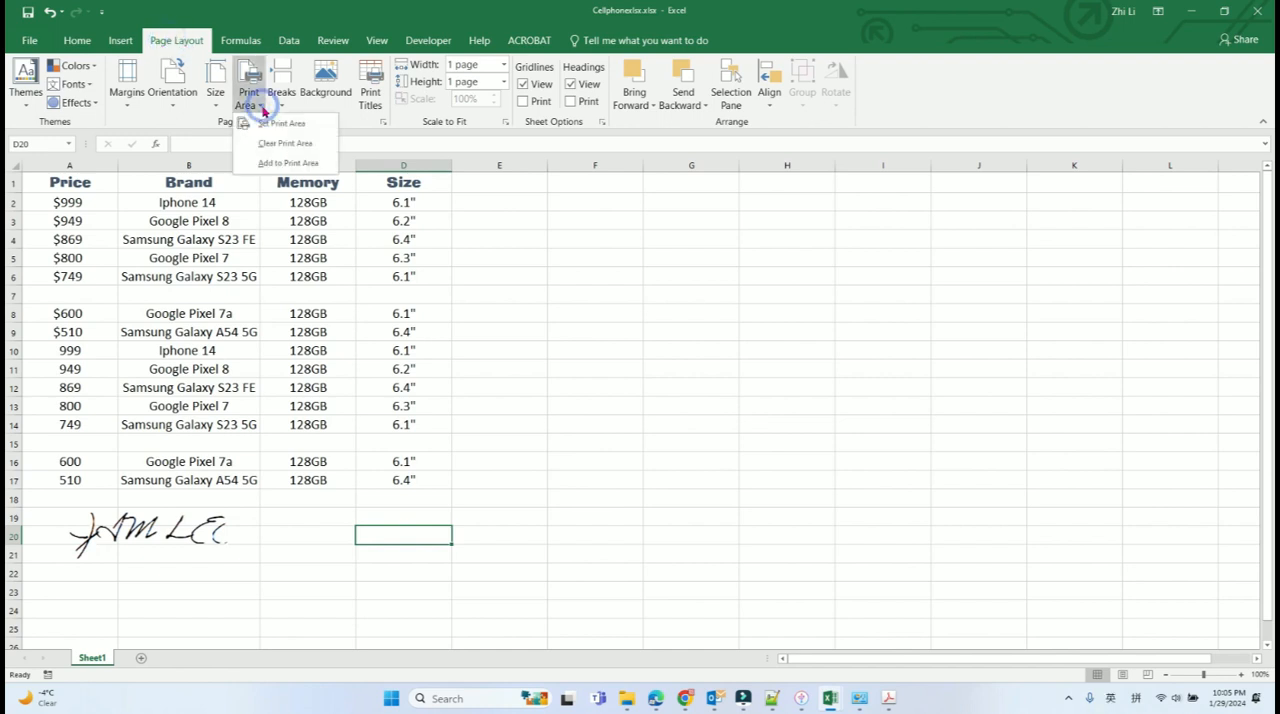
mouse_move(286, 144)
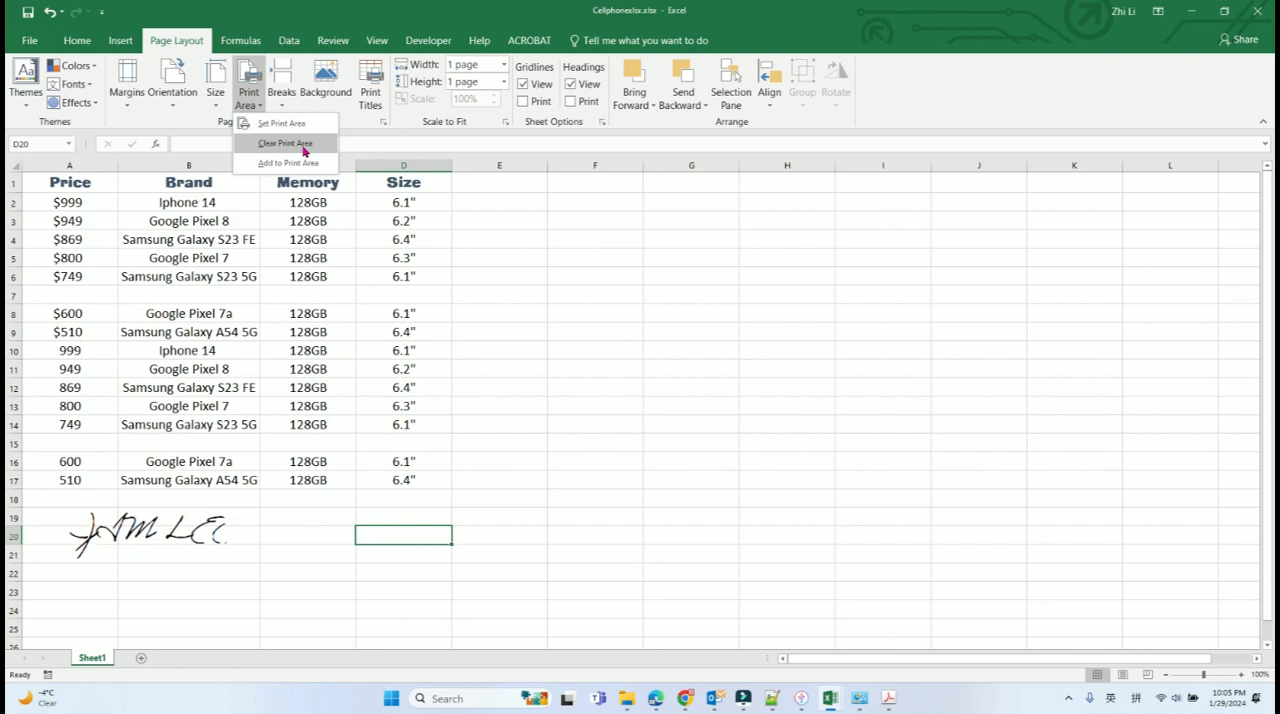
left_click(284, 144)
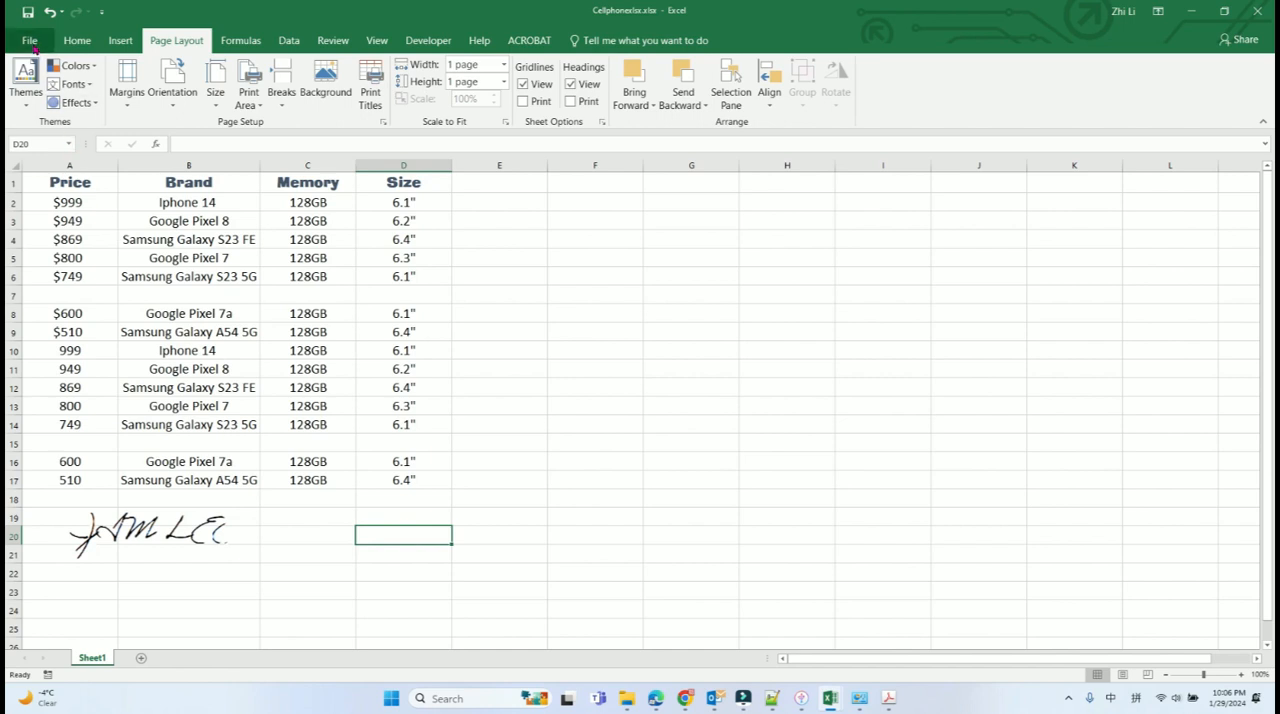
left_click(28, 40)
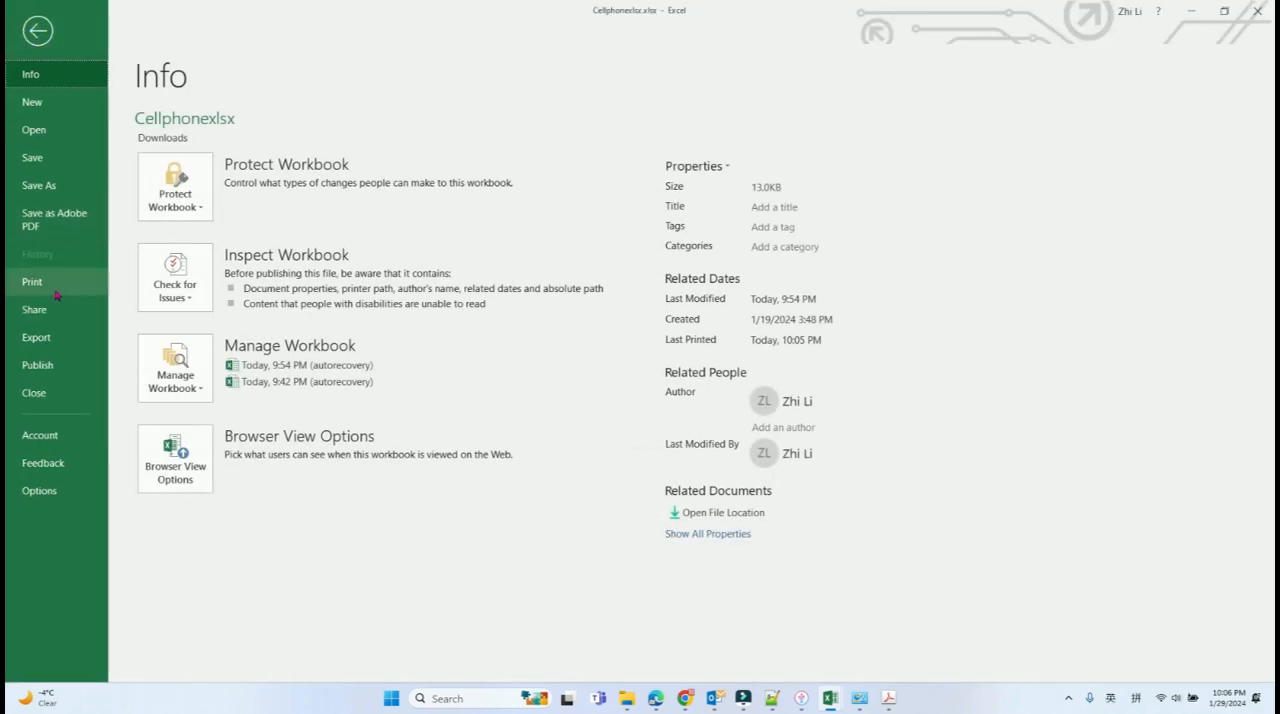
left_click(32, 280)
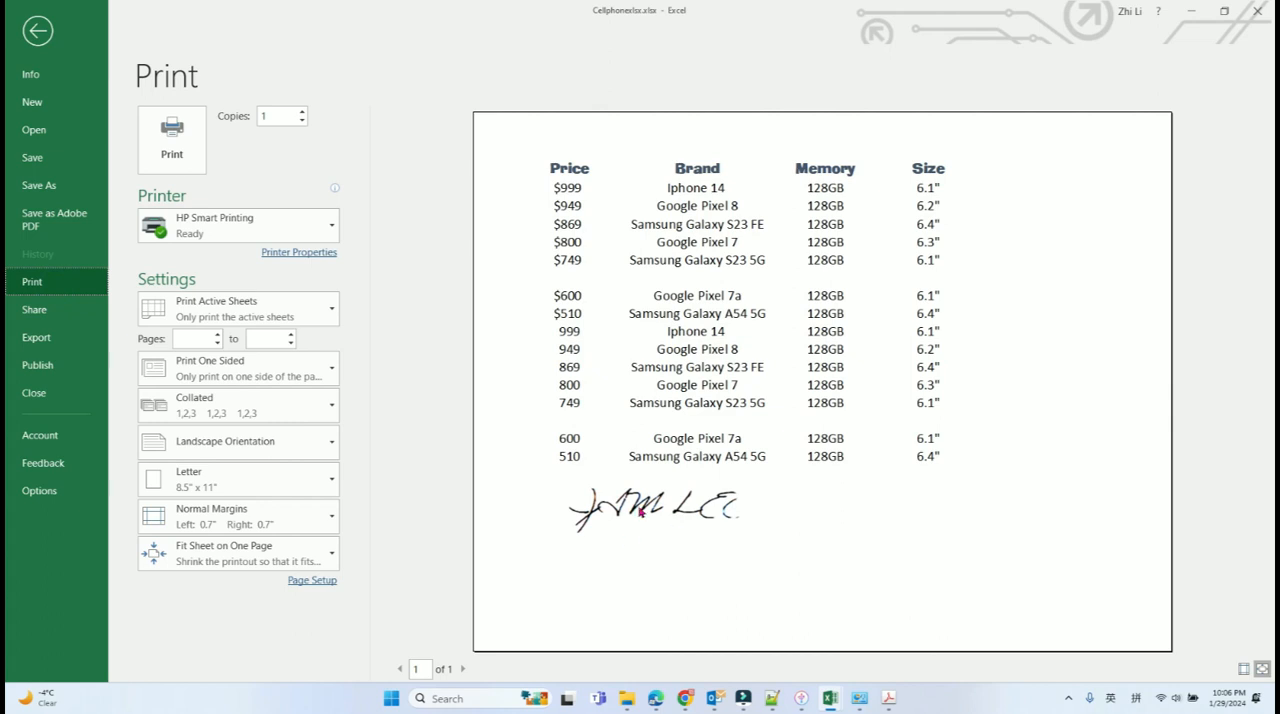
mouse_move(716, 508)
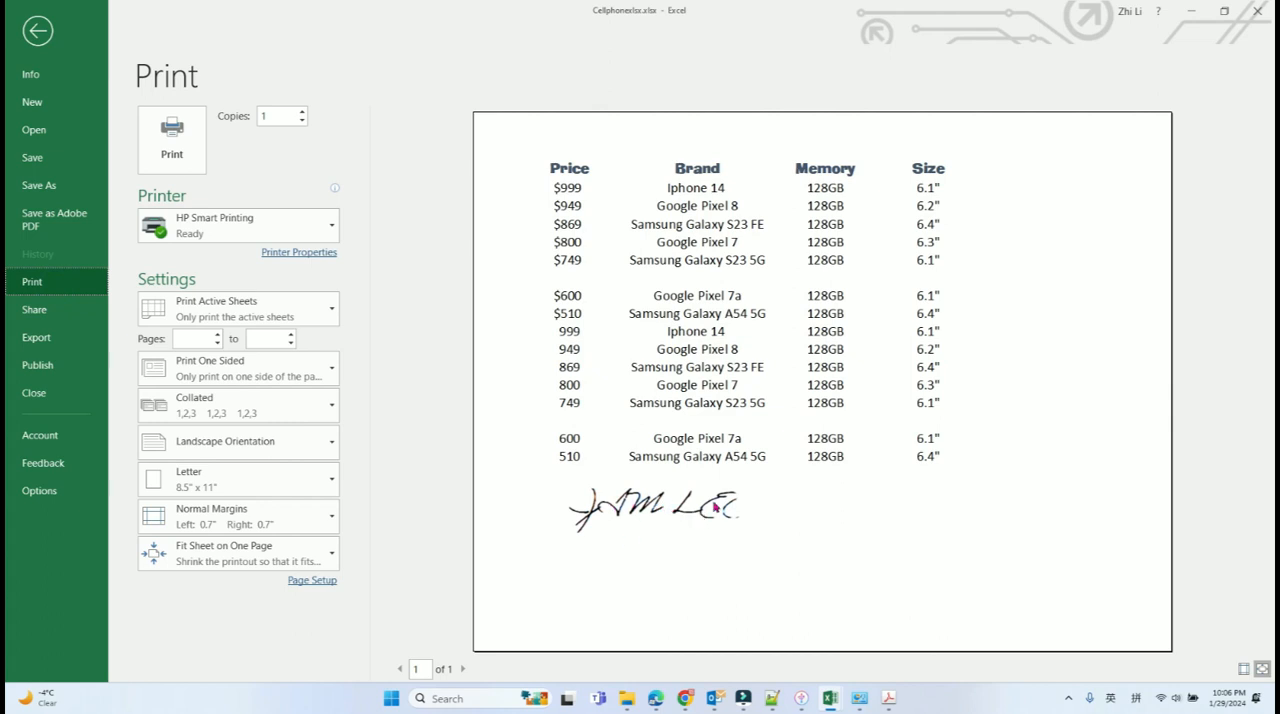
left_click(38, 30)
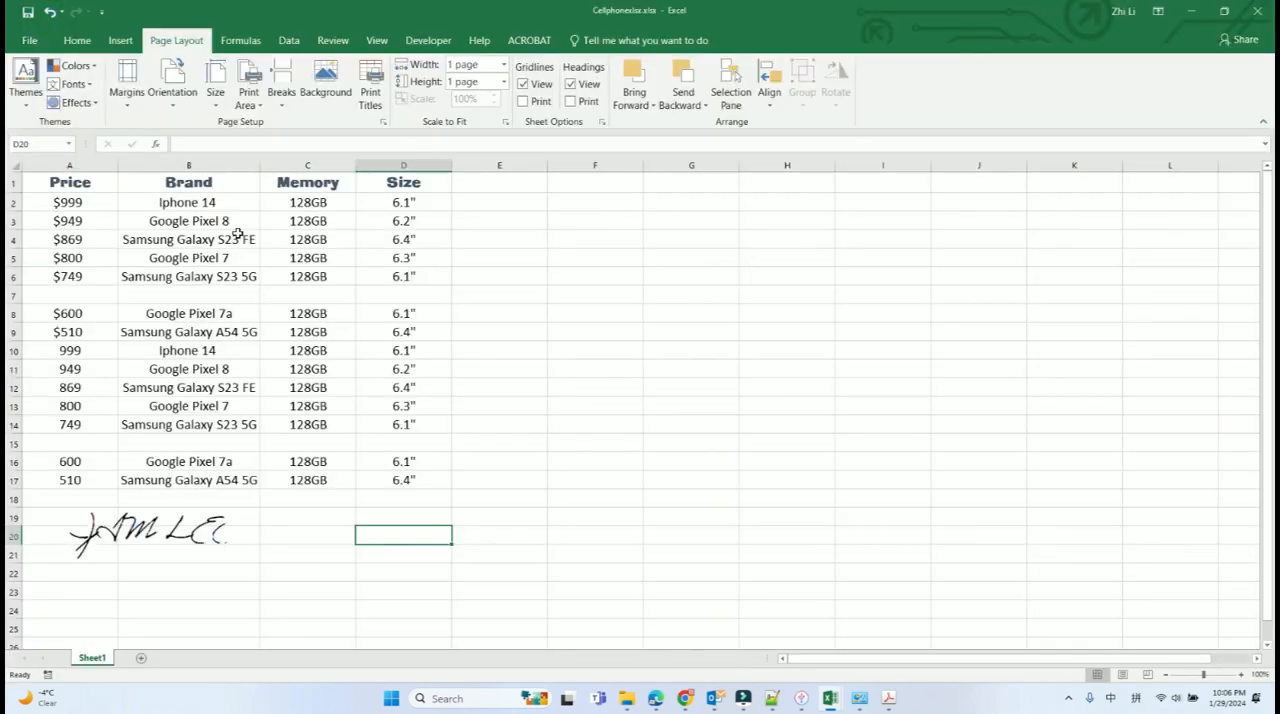